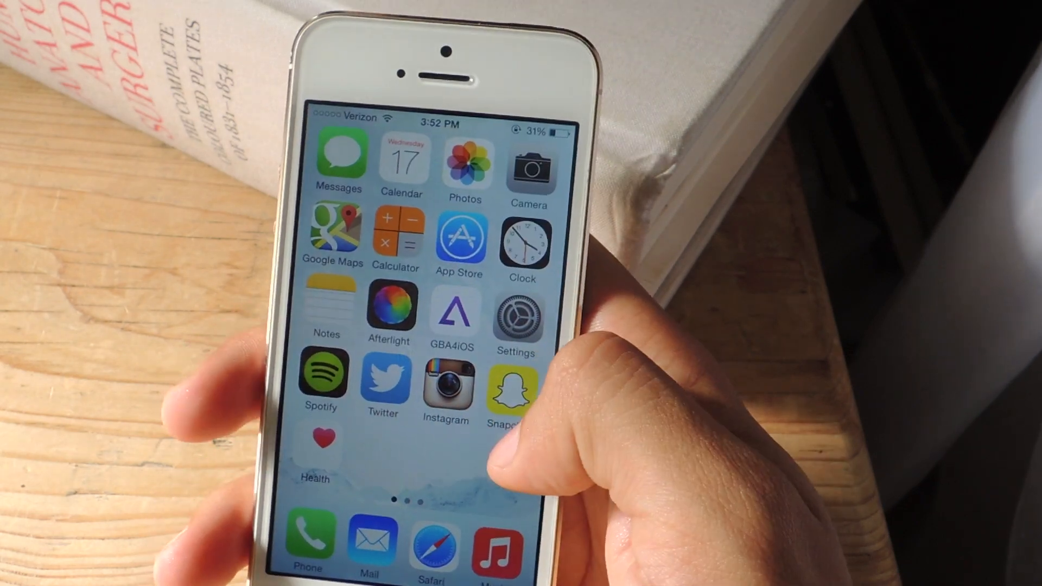
pyautogui.hscroll(-3)
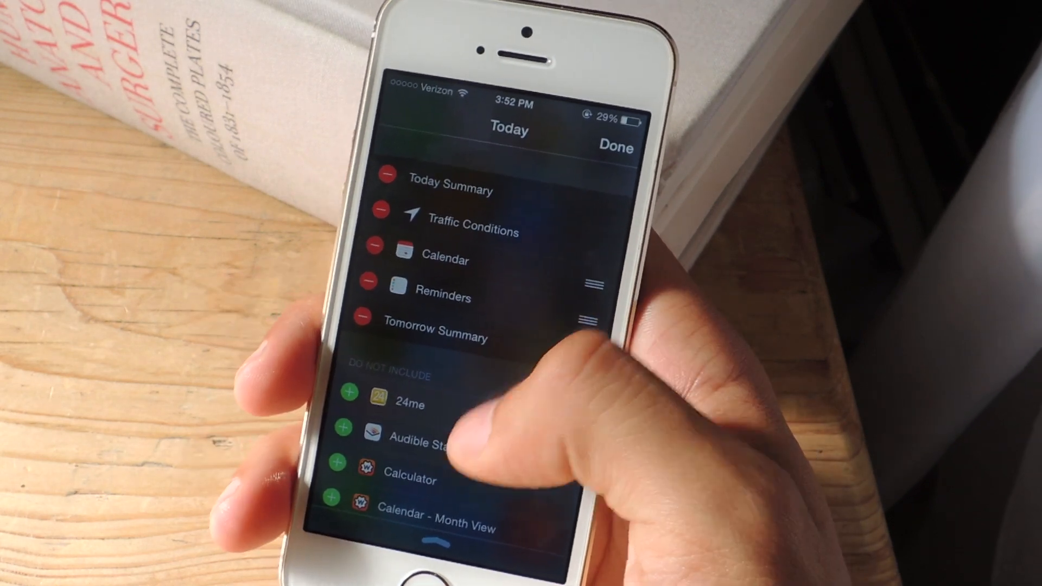
pyautogui.scroll(-3)
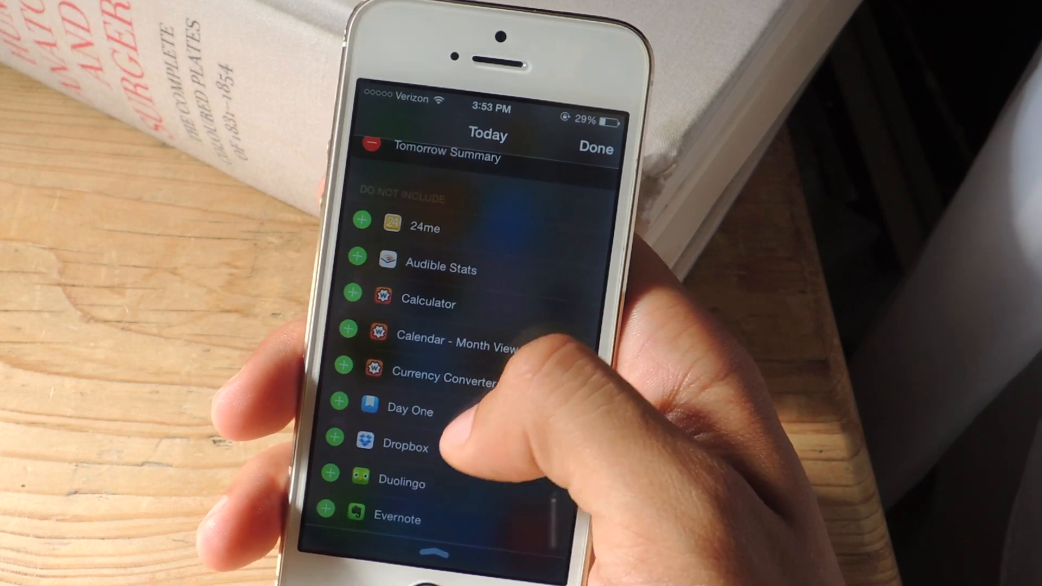
pyautogui.scroll(-3)
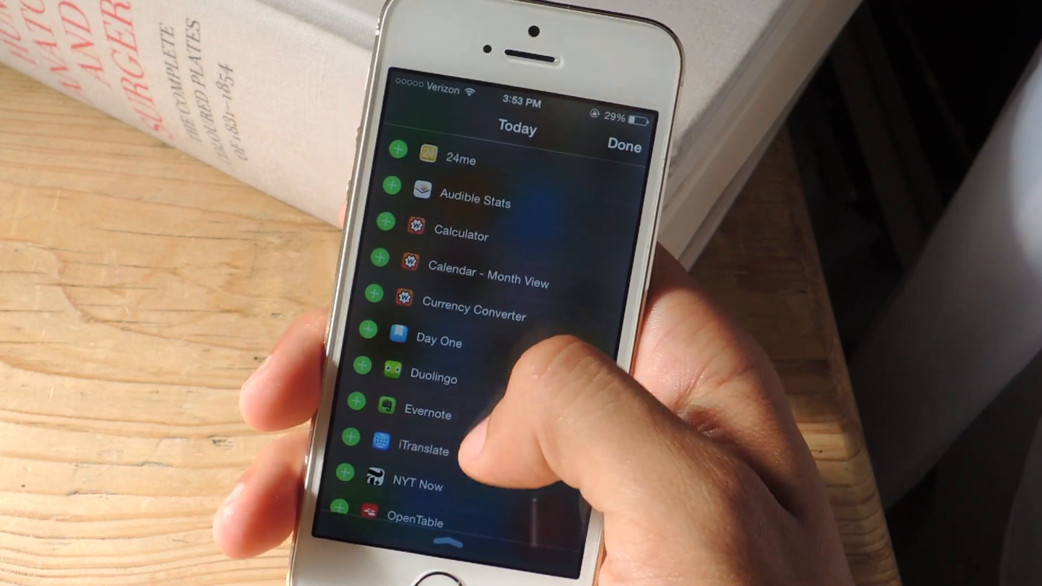
pyautogui.scroll(-3)
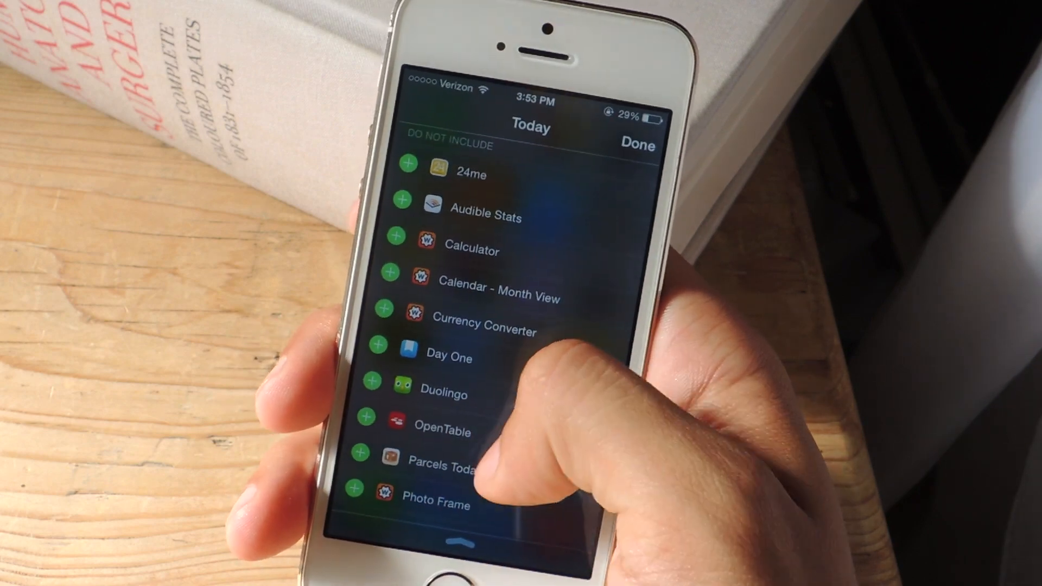
pyautogui.scroll(-3)
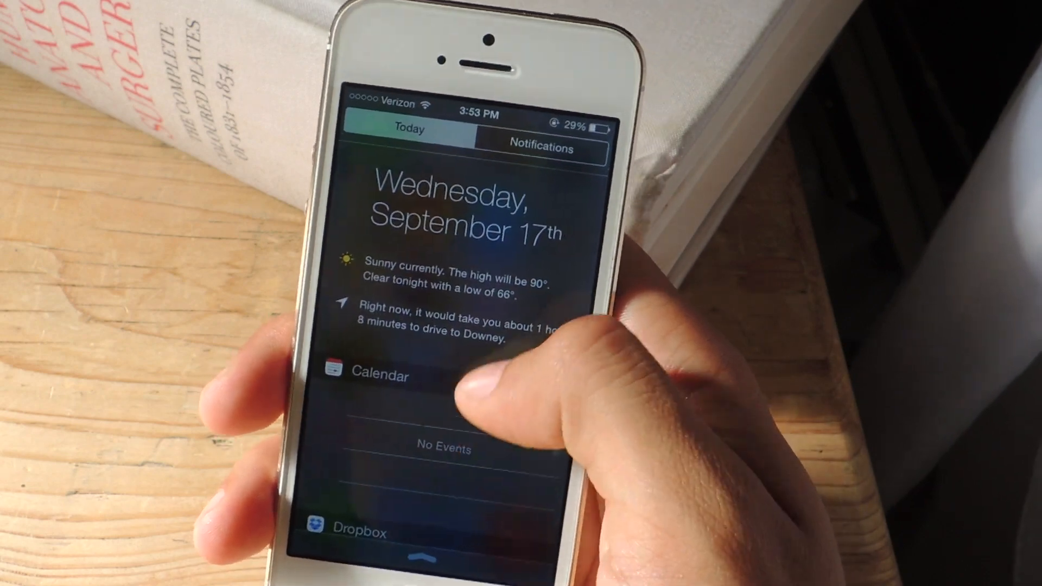
pyautogui.scroll(-3)
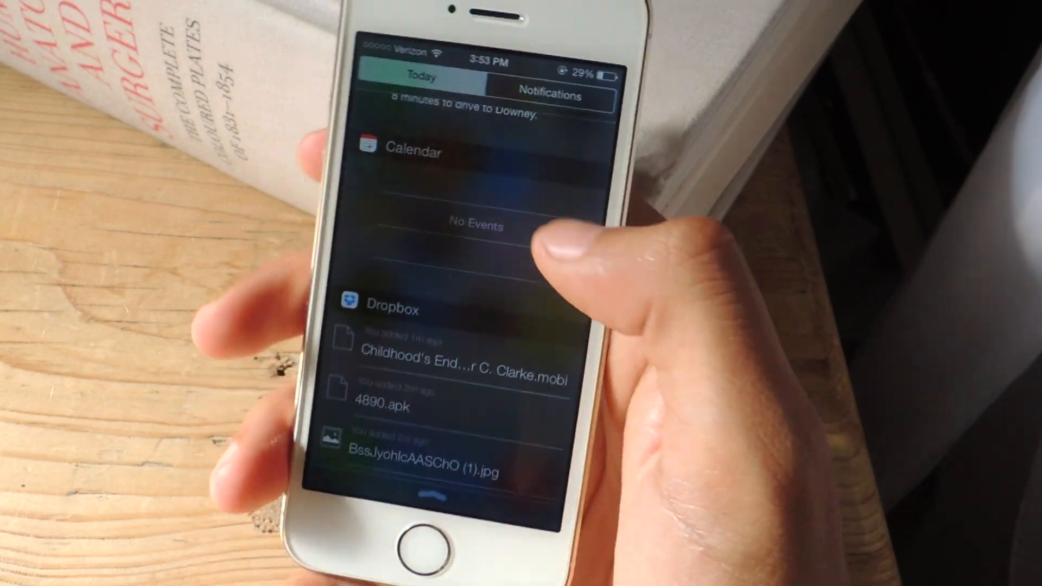
pyautogui.scroll(-3)
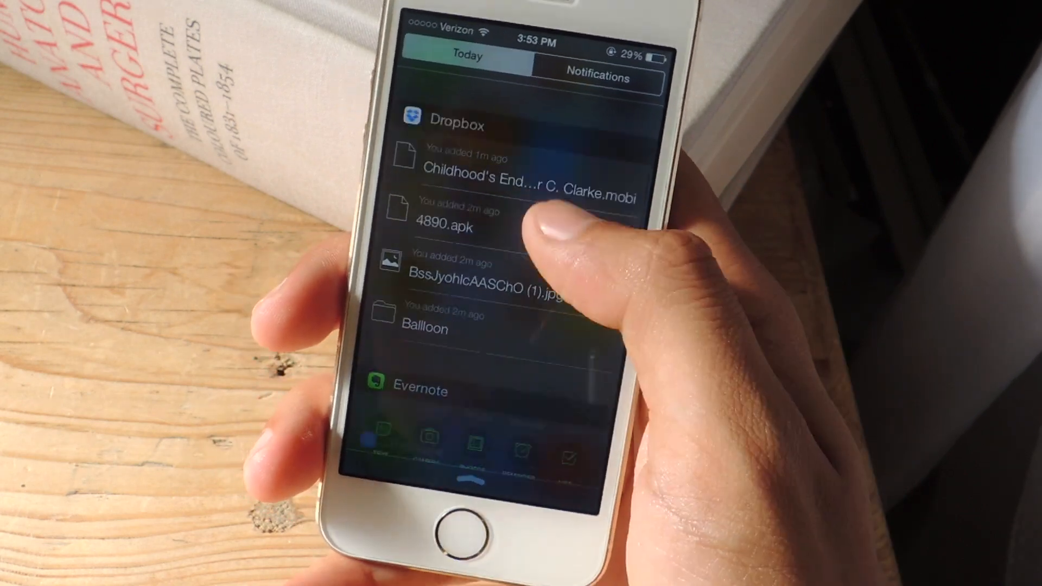
pyautogui.scroll(-3)
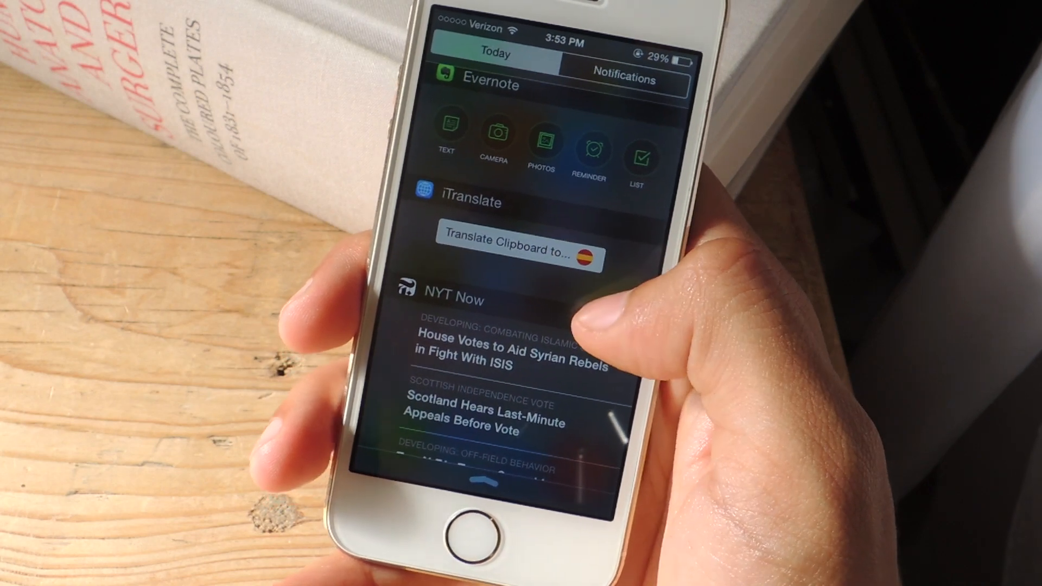
pyautogui.scroll(-3)
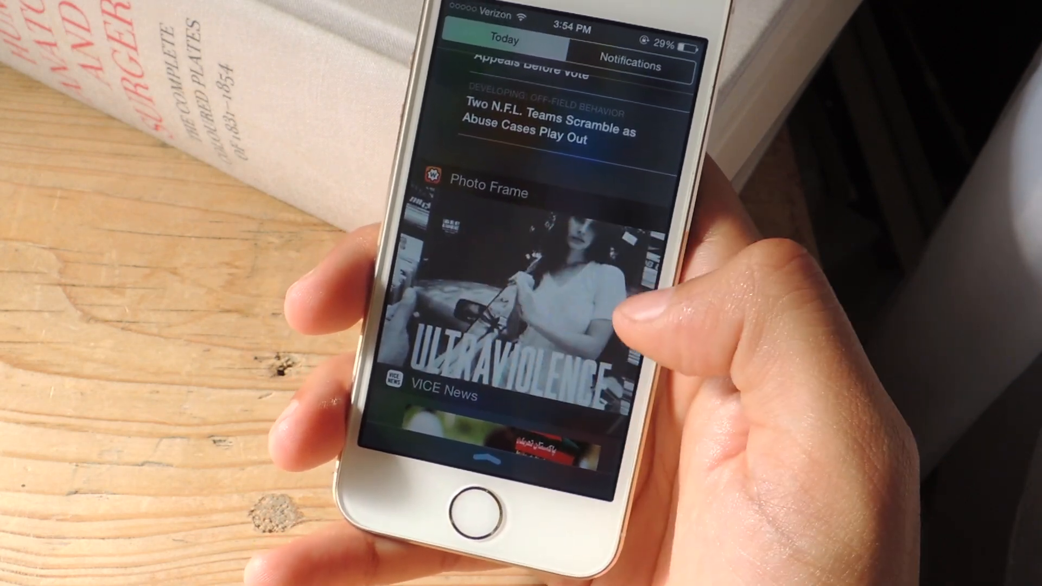
pyautogui.scroll(-3)
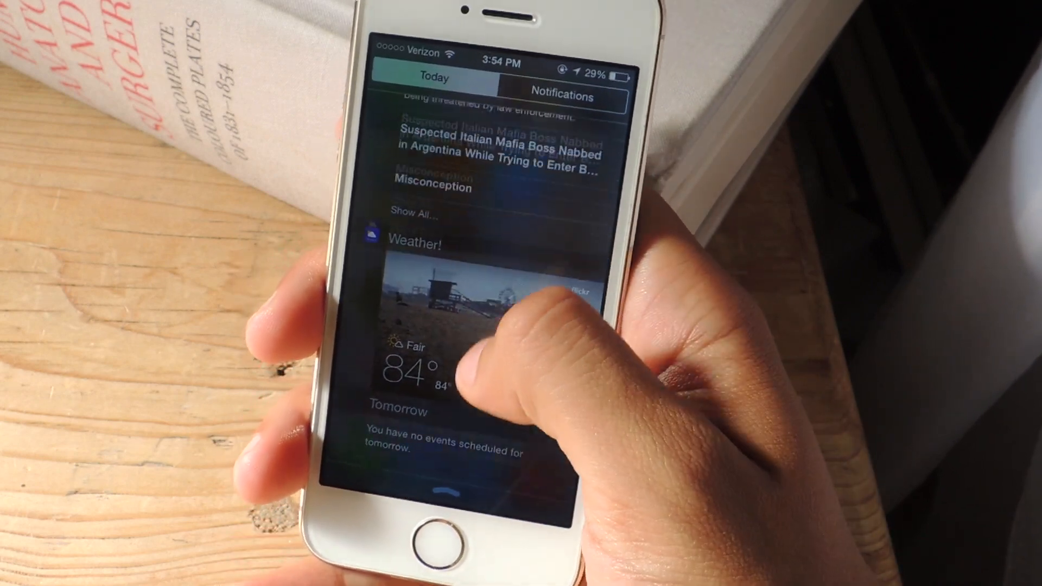
pyautogui.scroll(-3)
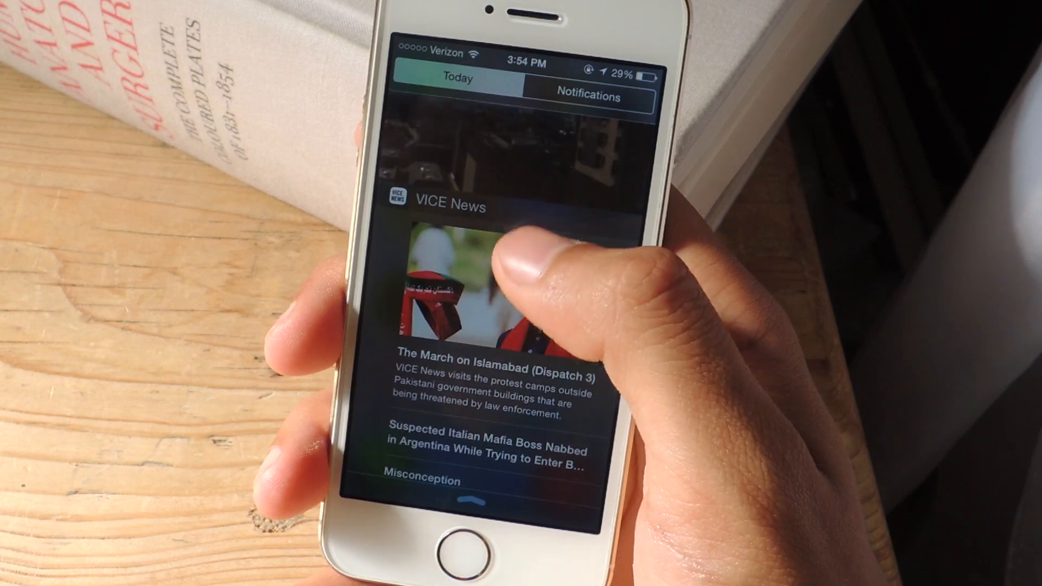
pyautogui.scroll(-3)
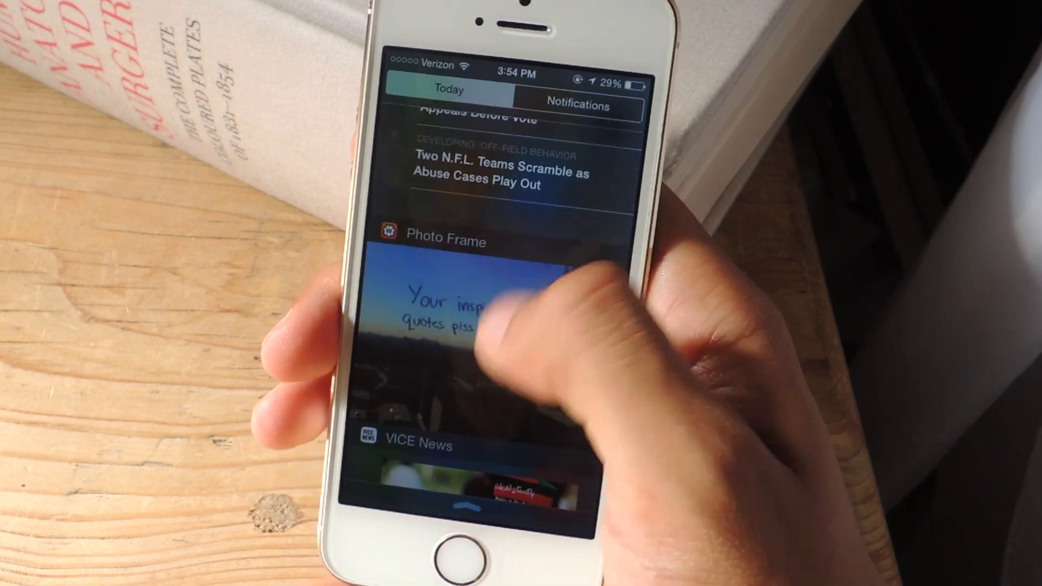
pyautogui.scroll(-3)
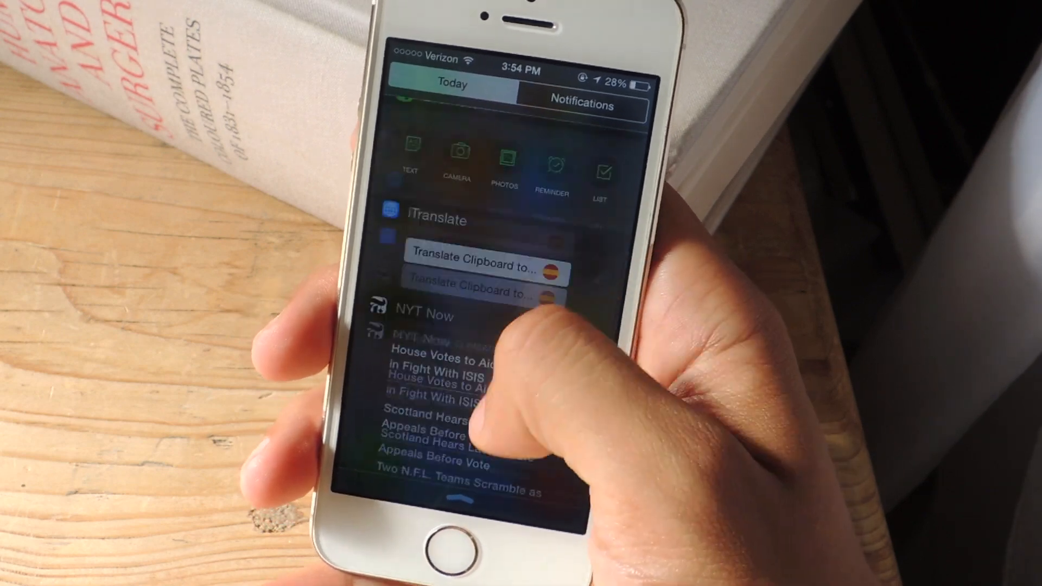